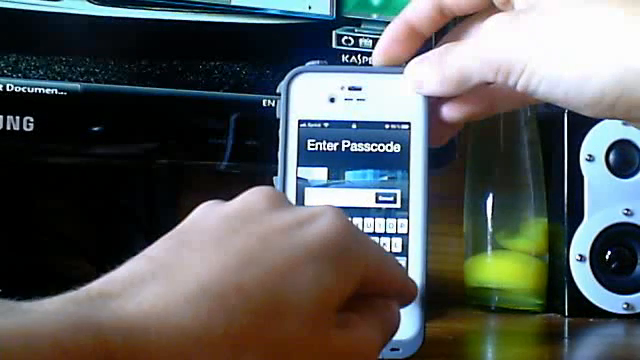
Reach the emergency call keypad from the Enter Passcode screen and dial 112.
left_click(340, 200)
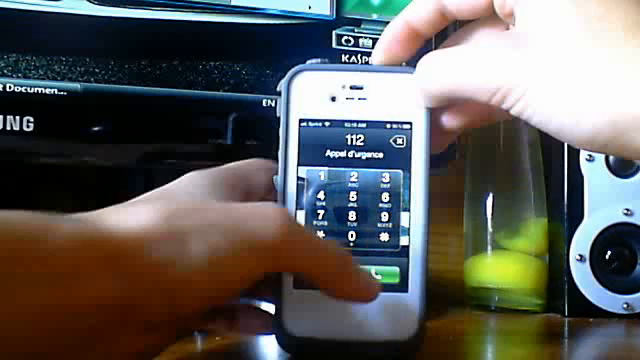
left_click(372, 272)
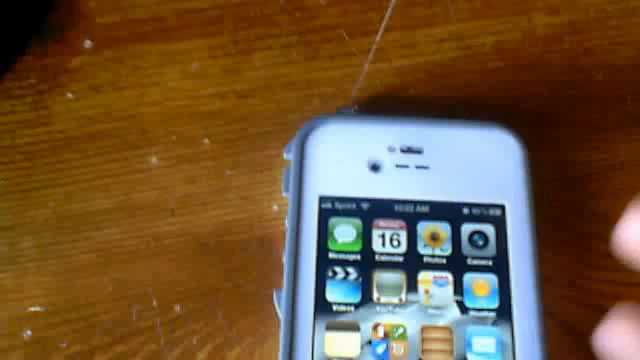
mouse_move(400, 200)
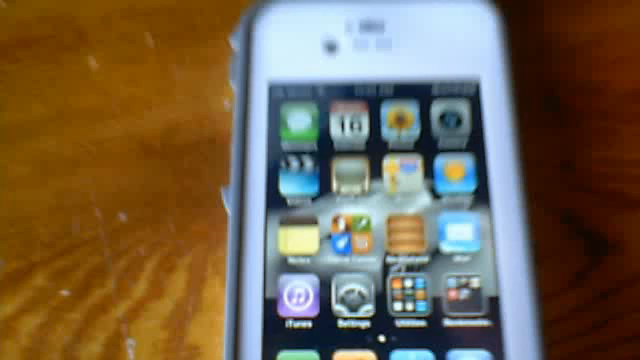